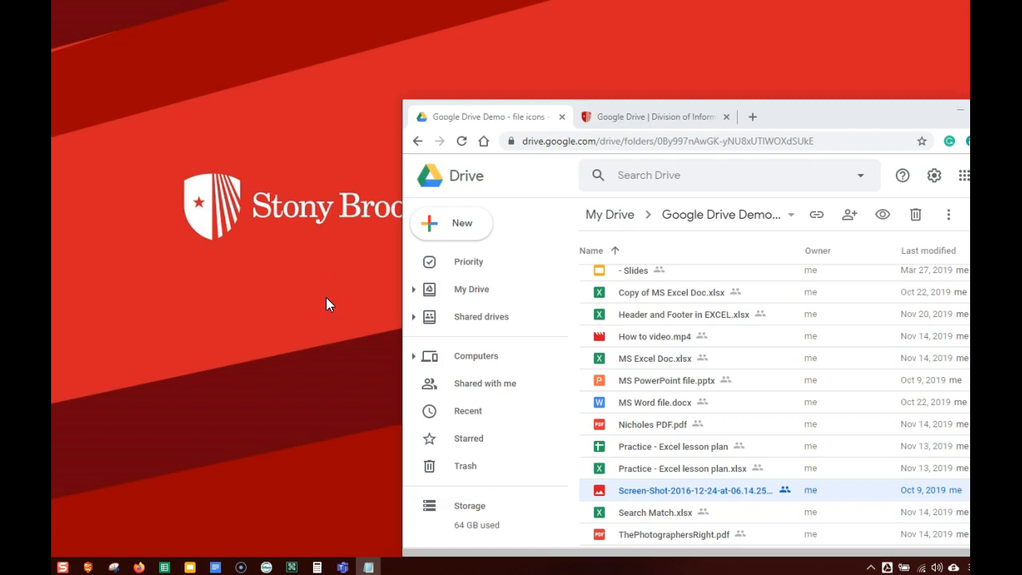
{"action": "mouse_move", "coordinate": [332, 309]}
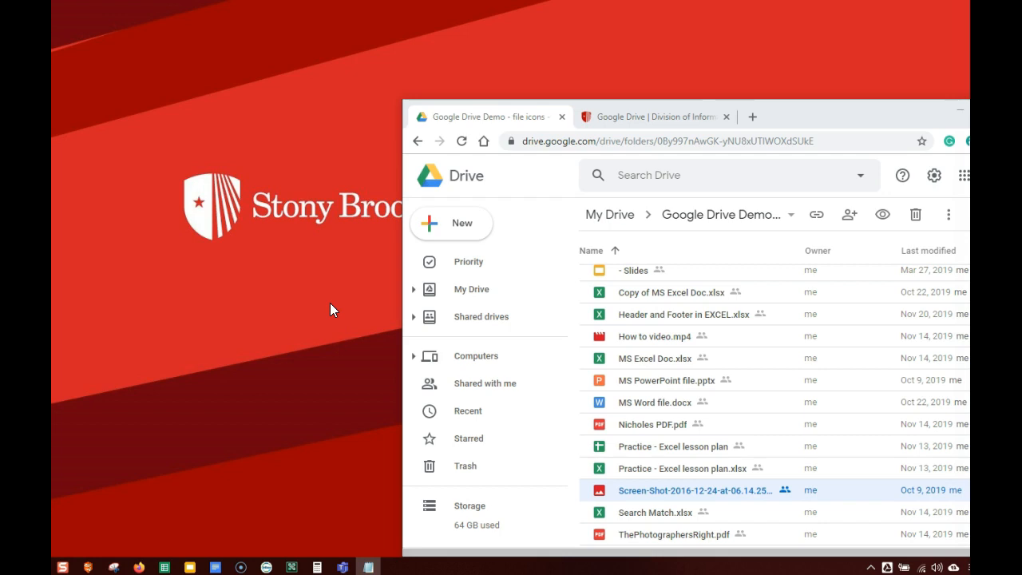
{"action": "mouse_move", "coordinate": [332, 316]}
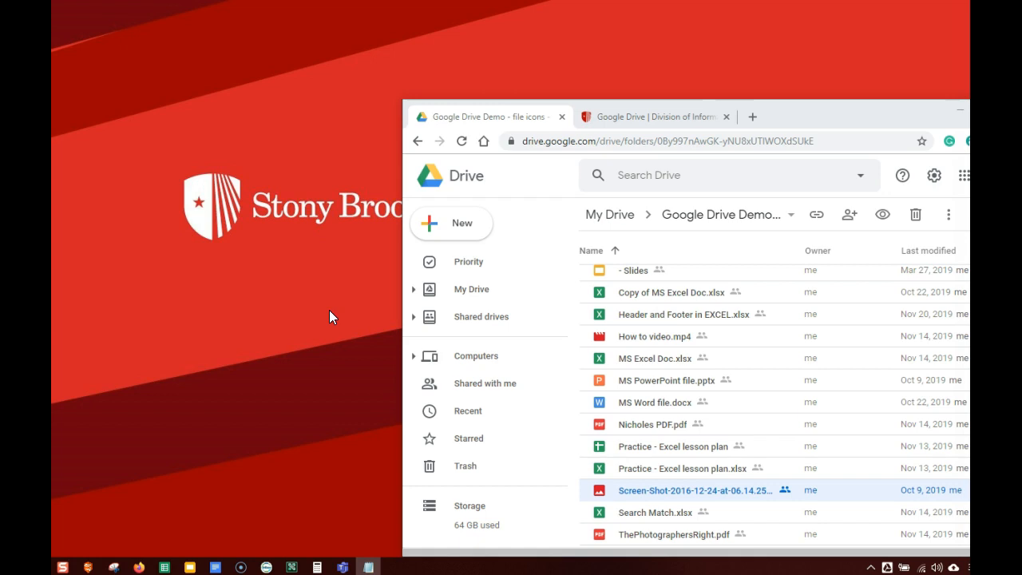
Open Copy of MS Excel Doc.xlsx from its Drive preview in Google Sheets via Open with.
{"action": "left_click", "coordinate": [671, 290]}
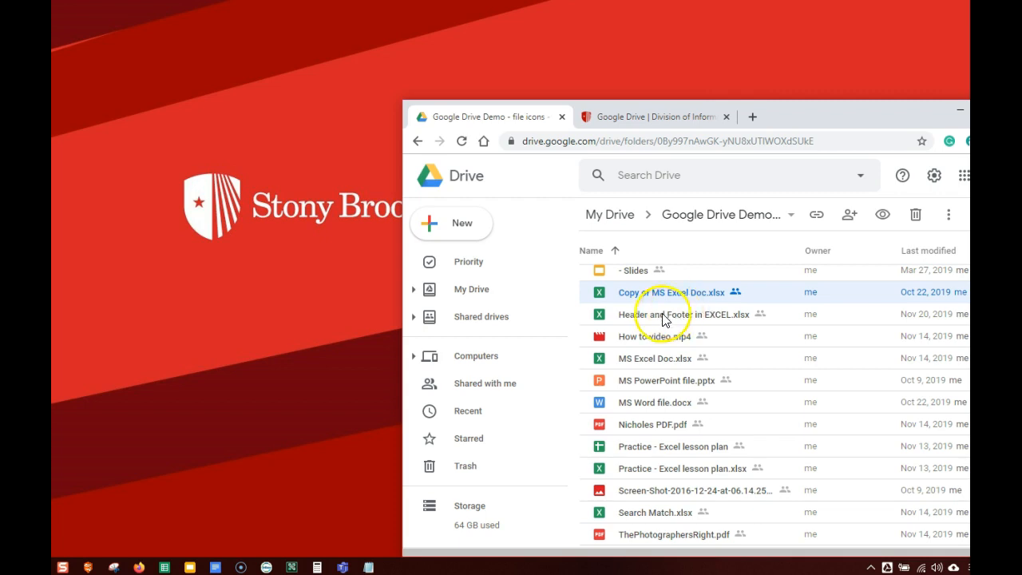
{"action": "double_click", "coordinate": [671, 291]}
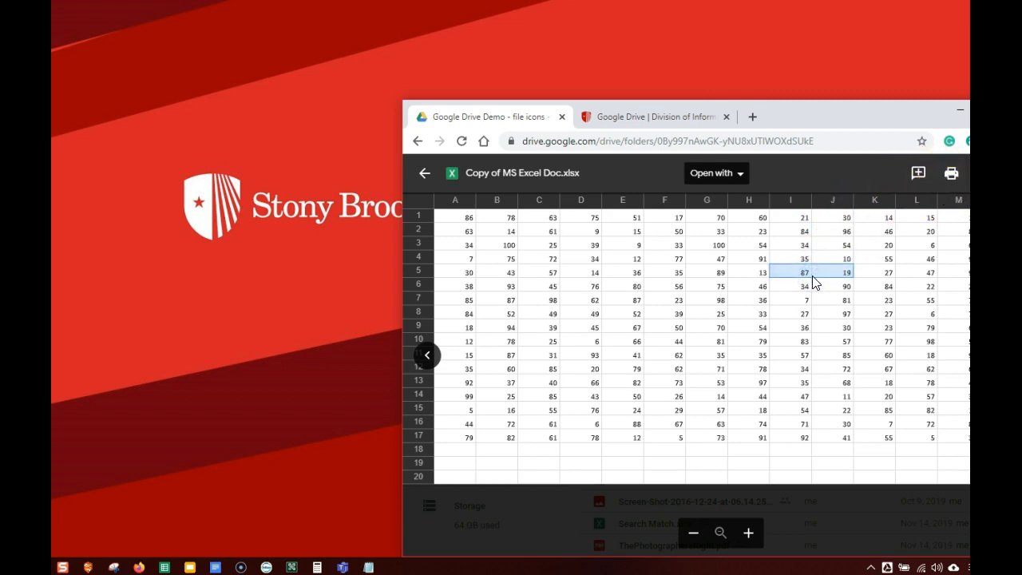
{"action": "mouse_move", "coordinate": [751, 192]}
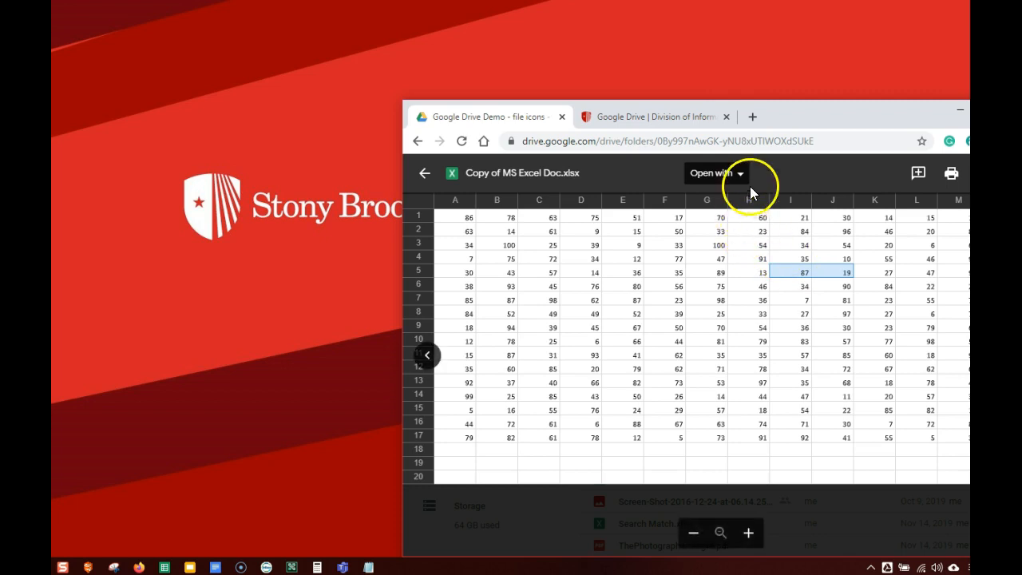
{"action": "left_click", "coordinate": [711, 173]}
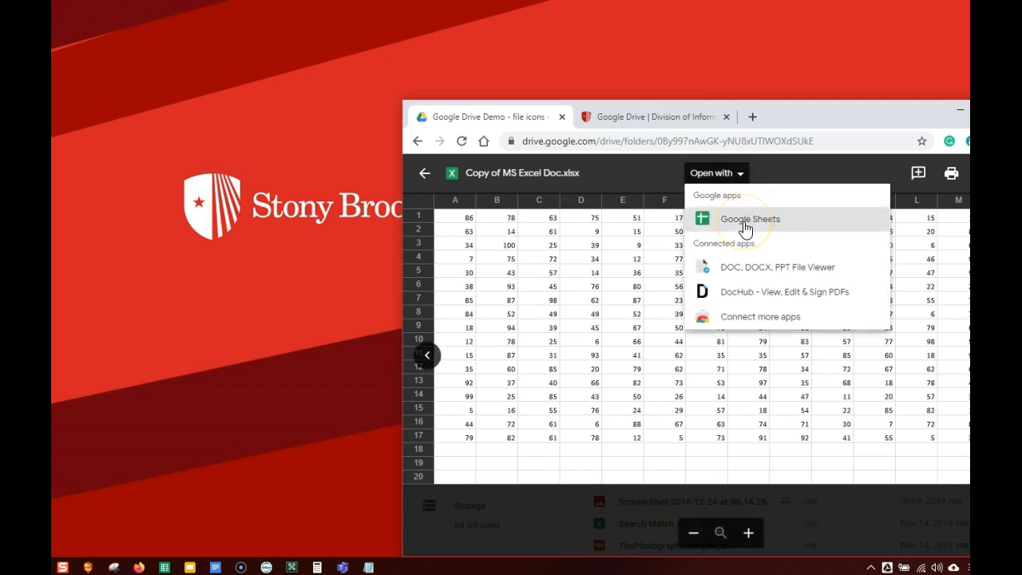
{"action": "left_click", "coordinate": [747, 219]}
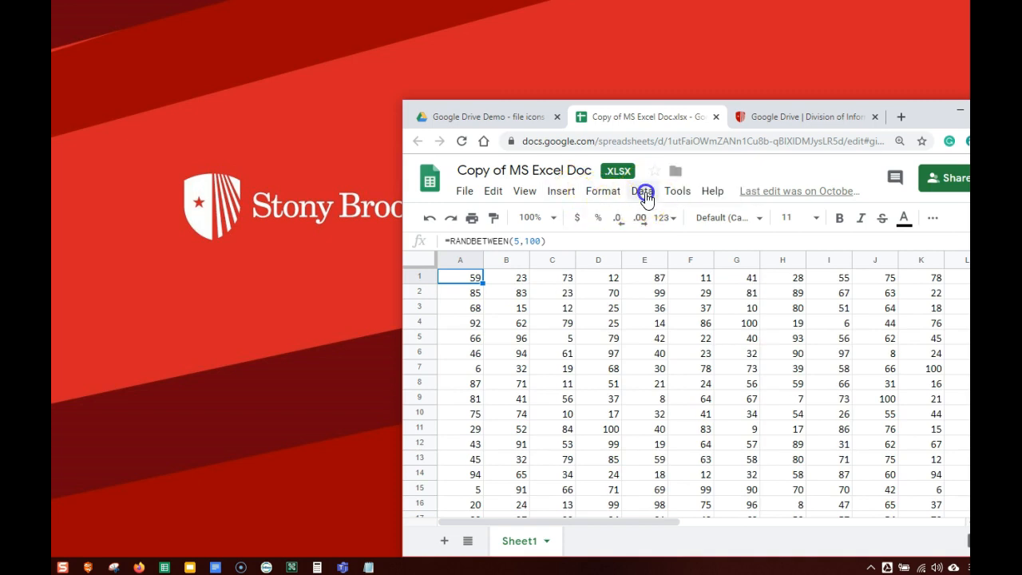
Preview the Screen-Shot PNG, check its Open with apps, and return to the folder list.
{"action": "left_click", "coordinate": [561, 192]}
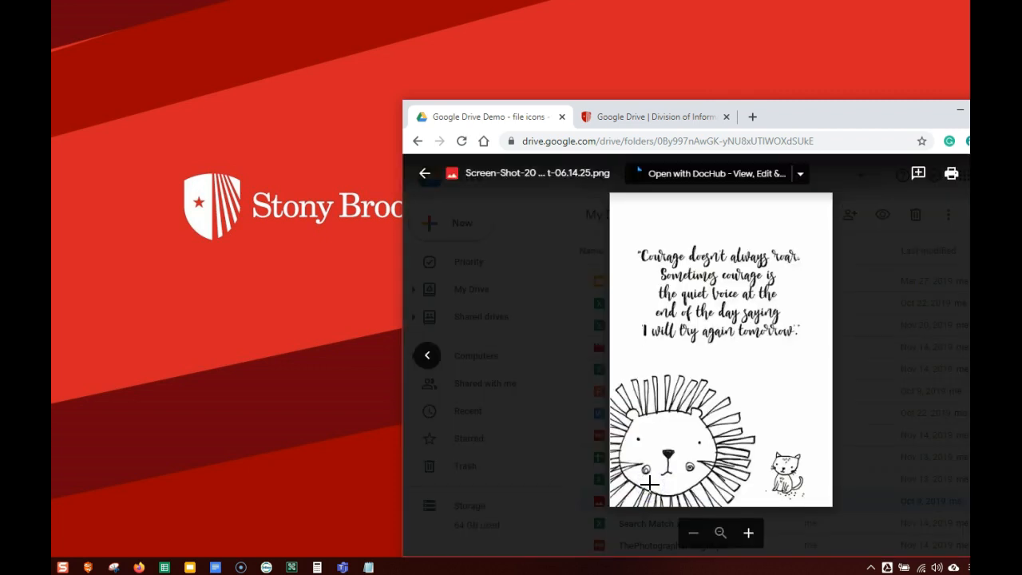
{"action": "mouse_move", "coordinate": [798, 173]}
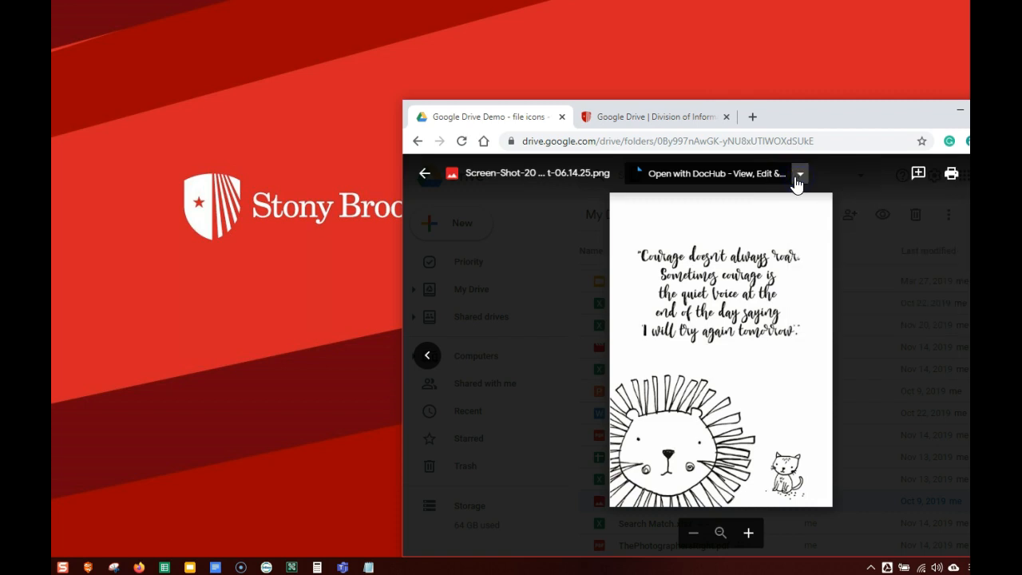
{"action": "left_click", "coordinate": [425, 172]}
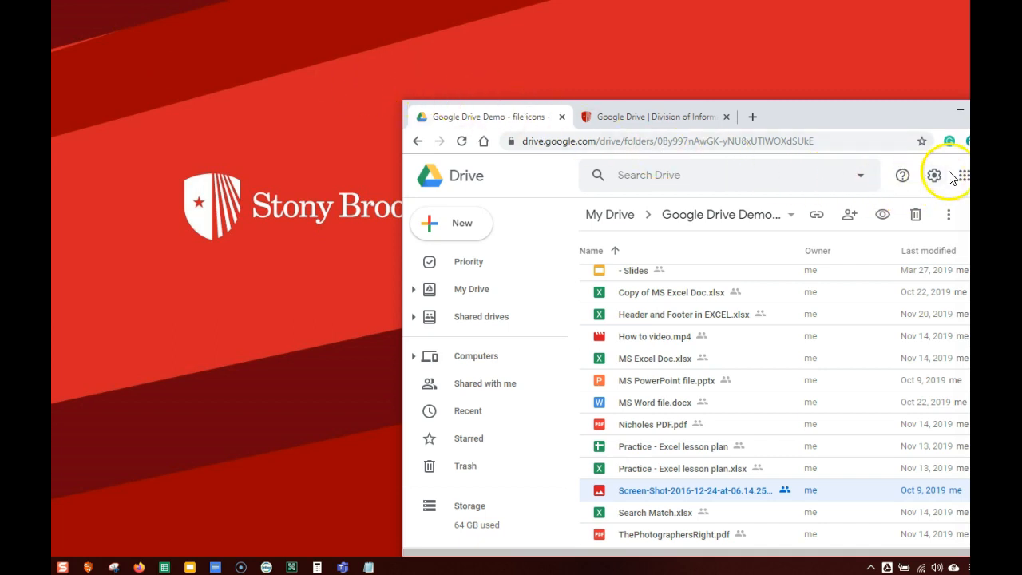
{"action": "mouse_move", "coordinate": [932, 175]}
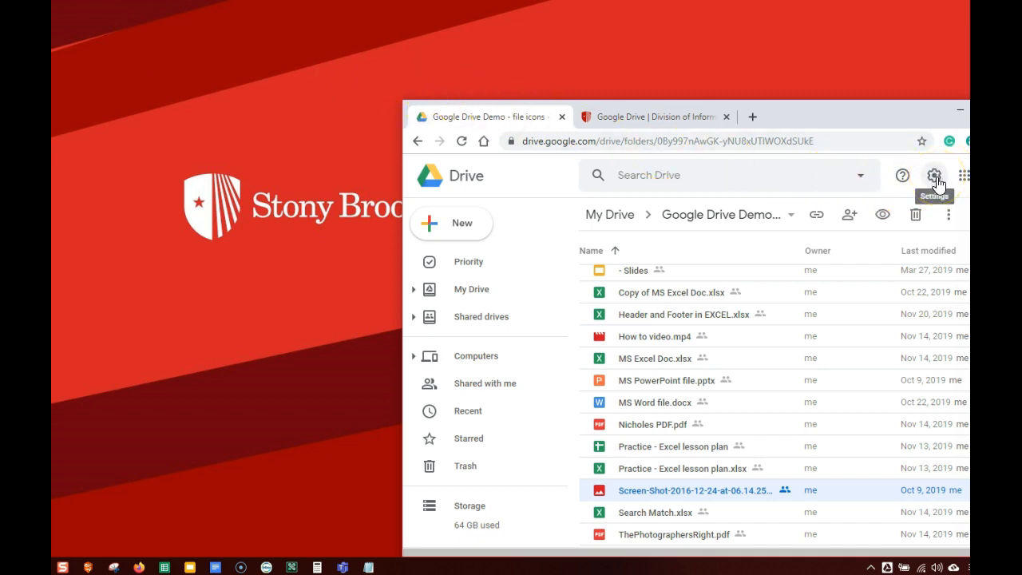
{"action": "left_click", "coordinate": [933, 174]}
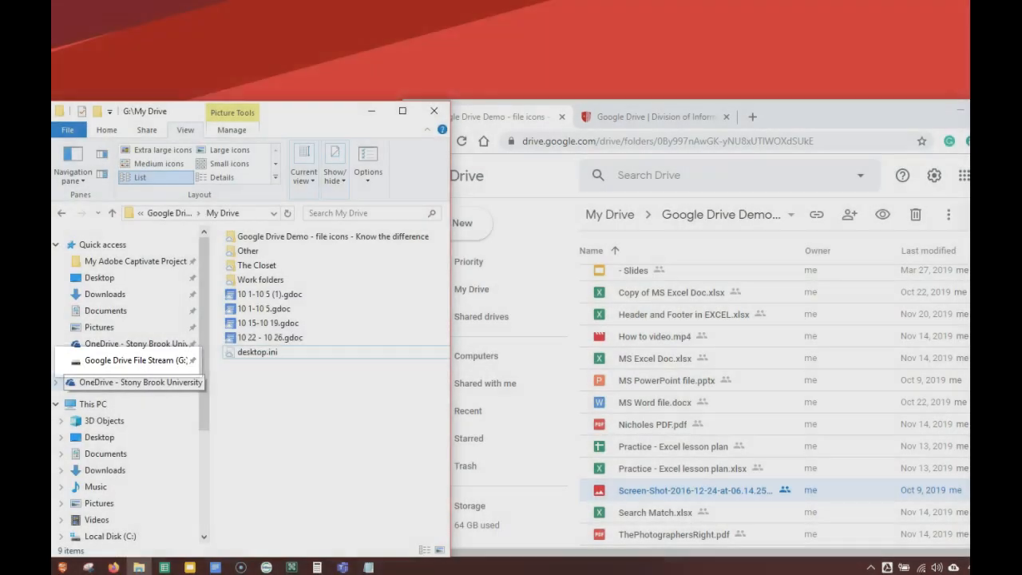
Show drive G: in File Explorer with My Drive listed beside the IT Google Drive help page.
{"action": "left_click", "coordinate": [134, 361]}
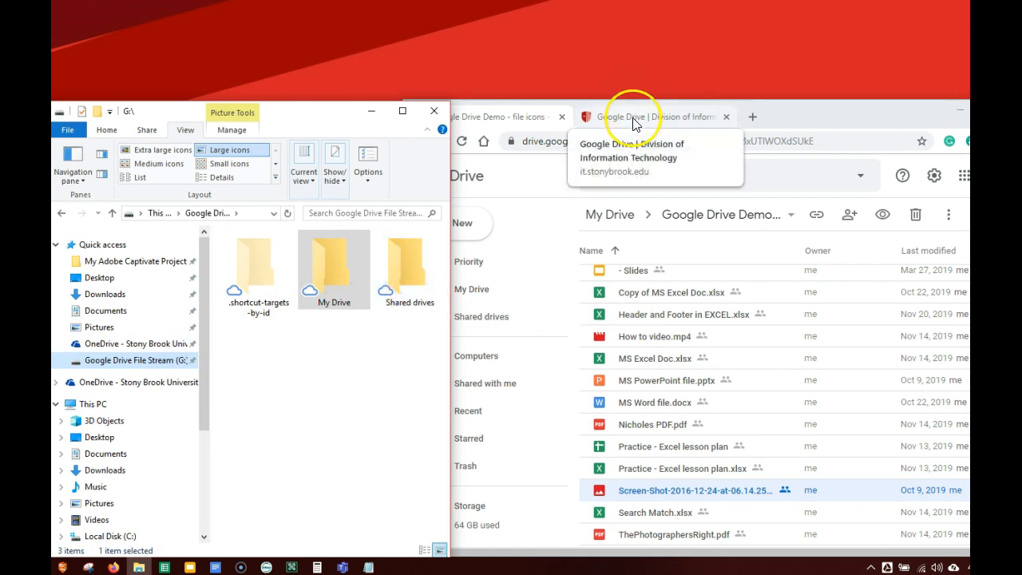
{"action": "left_click", "coordinate": [652, 116]}
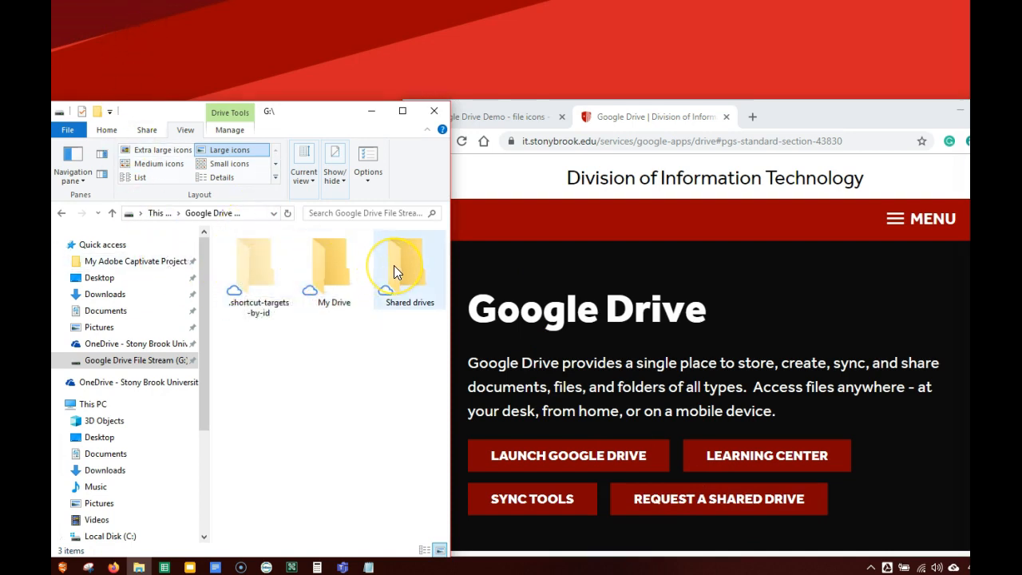
{"action": "mouse_move", "coordinate": [334, 259]}
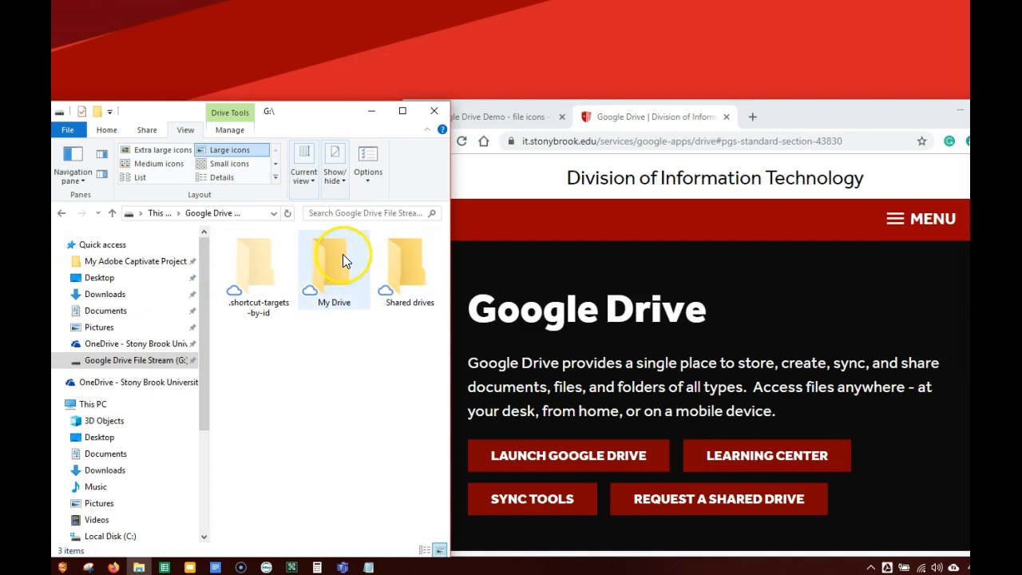
{"action": "double_click", "coordinate": [335, 268]}
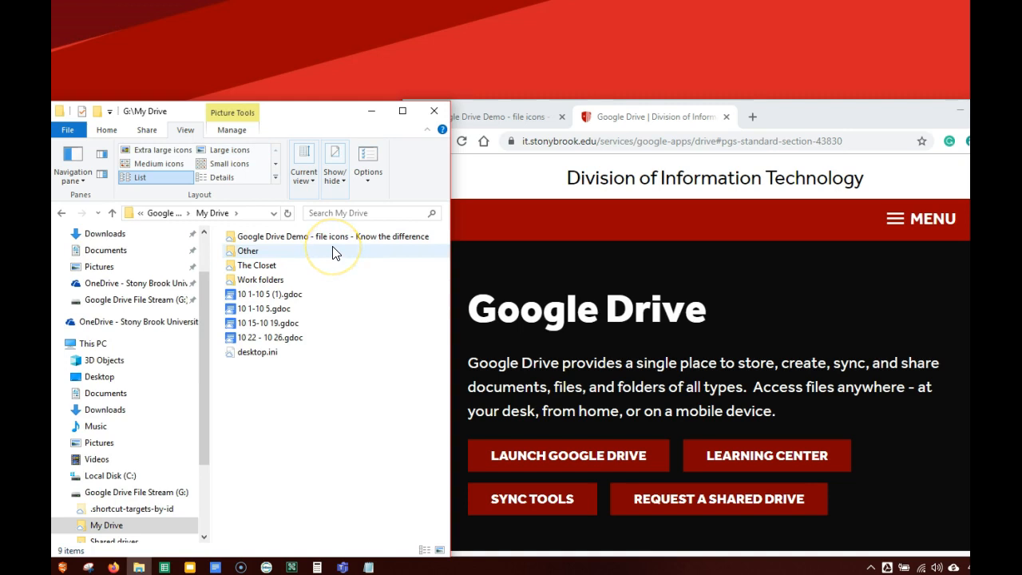
{"action": "mouse_move", "coordinate": [322, 236]}
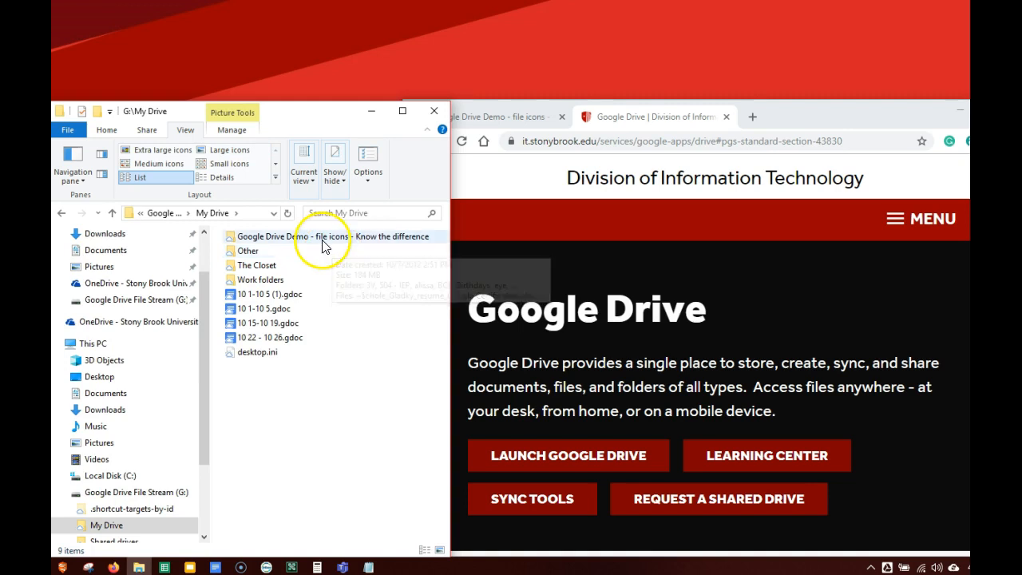
Open the Excel file from the Google Drive Demo folder and enter 'nicho' in column N.
{"action": "double_click", "coordinate": [272, 236]}
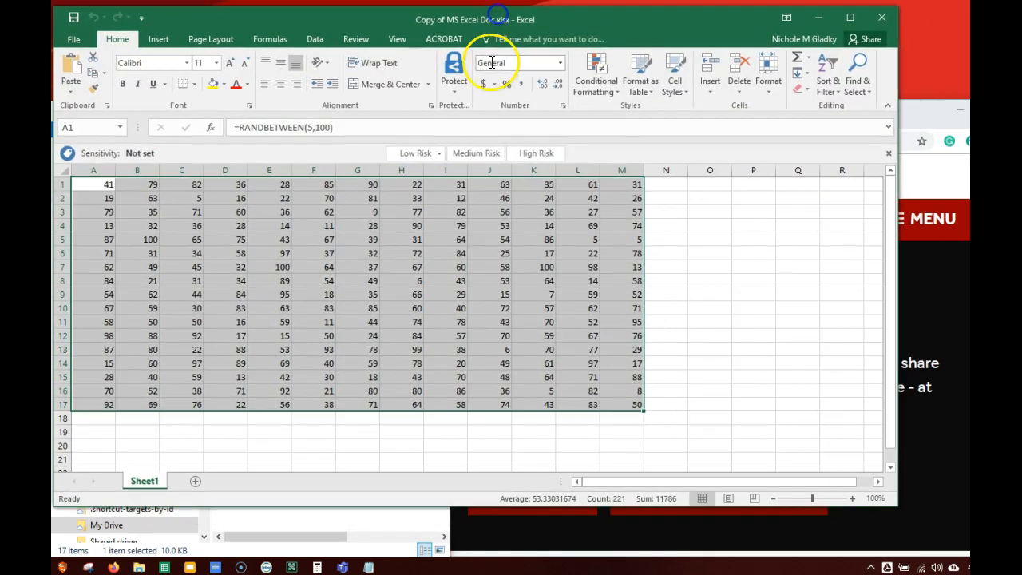
{"action": "mouse_move", "coordinate": [674, 206]}
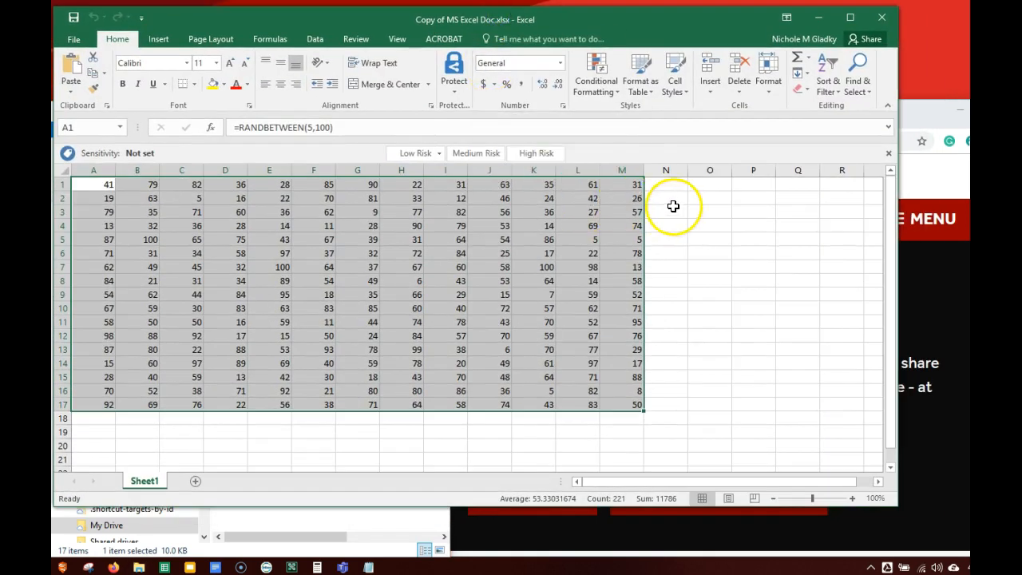
{"action": "type", "text": "nicho"}
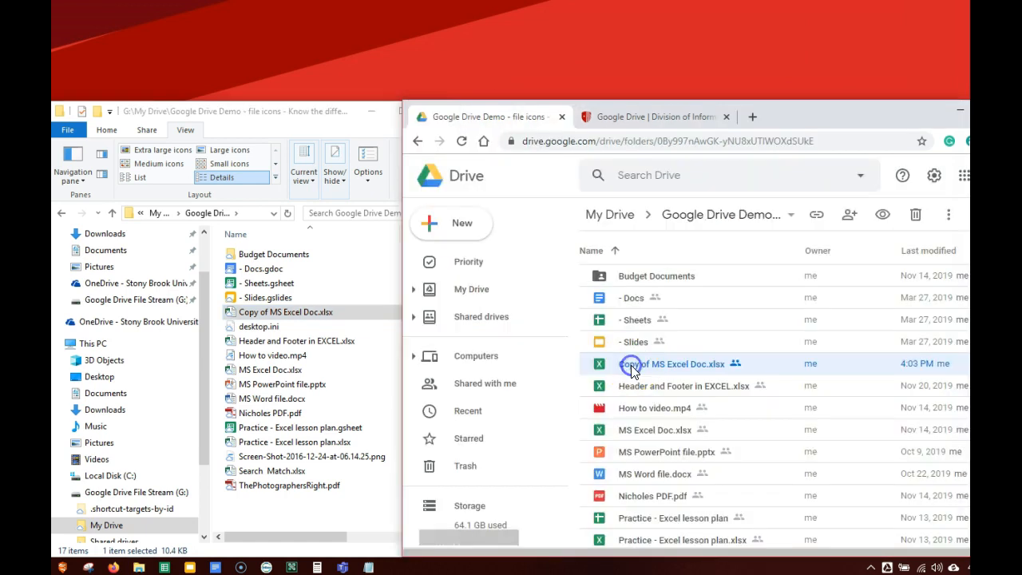
Preview the updated Excel file in Drive, then open the PNG in Snagit Editor.
{"action": "double_click", "coordinate": [673, 365]}
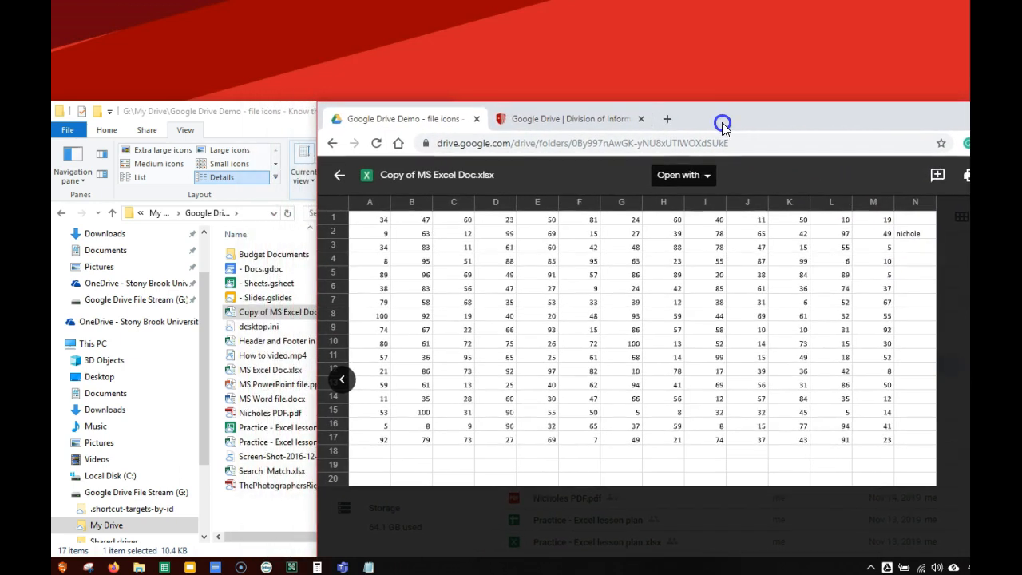
{"action": "left_click", "coordinate": [338, 174]}
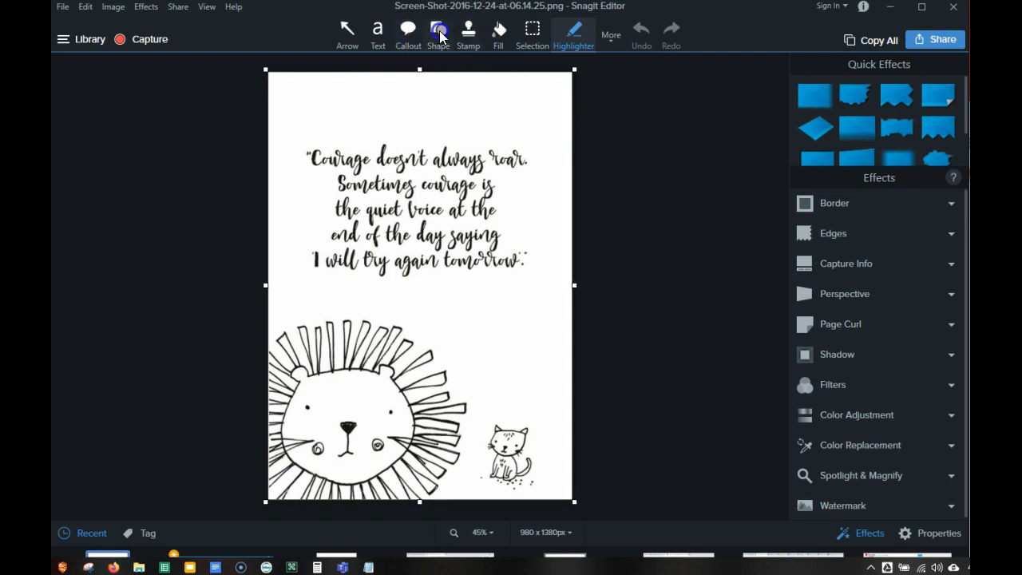
Draw a rectangle outline around the handwritten quote with the Shape tool.
{"action": "left_click", "coordinate": [437, 32]}
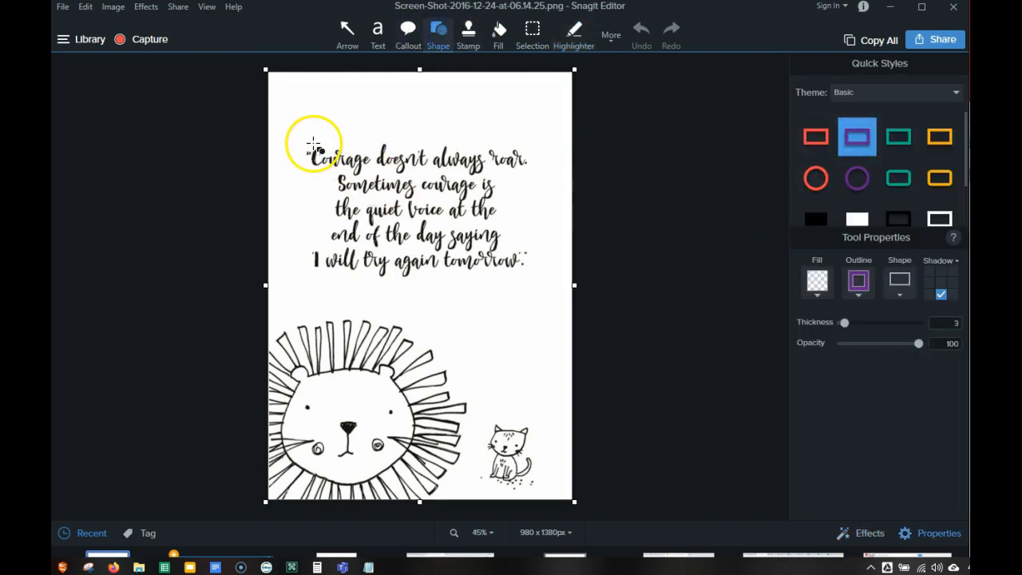
{"action": "left_click_drag", "start_coordinate": [311, 144], "coordinate": [550, 281]}
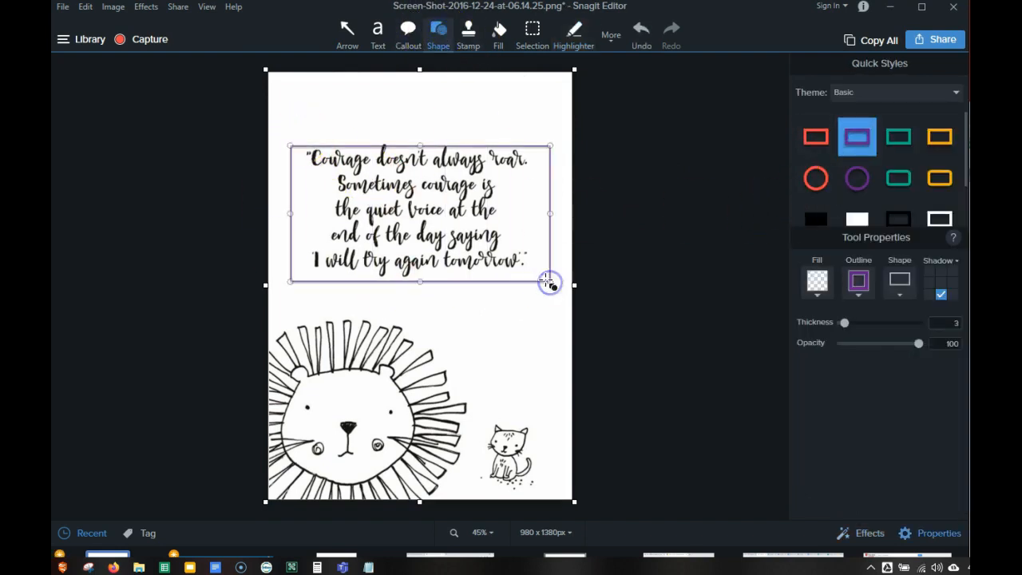